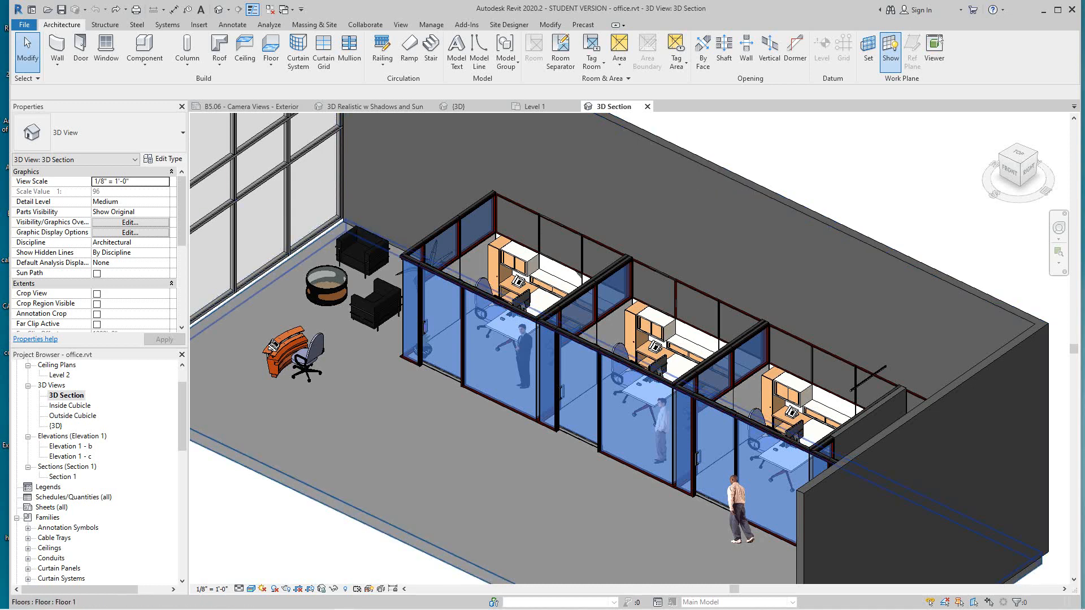
Select two glass wall panels of the front cubicle in the 3D section view
click(574, 388)
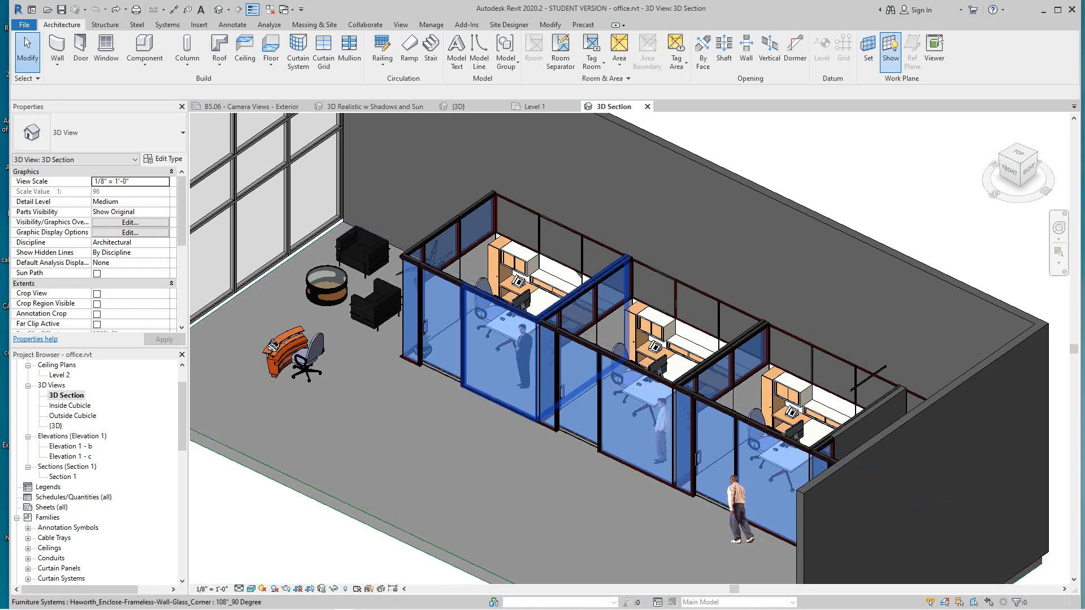
click(485, 340)
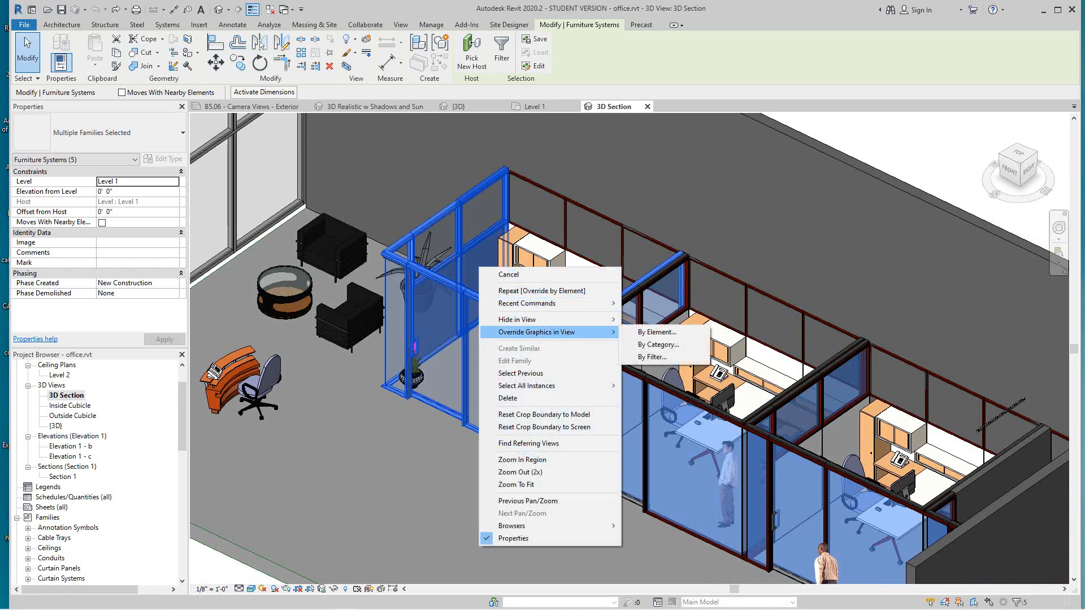
mouse_move(656, 332)
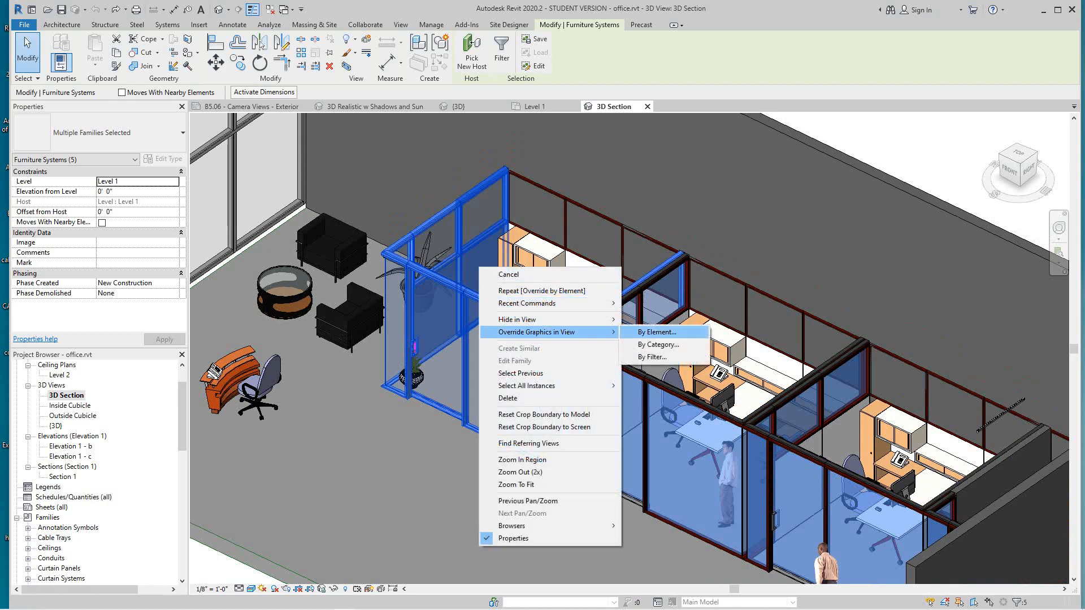
Override the selected glass walls by element to 80% surface transparency
click(655, 332)
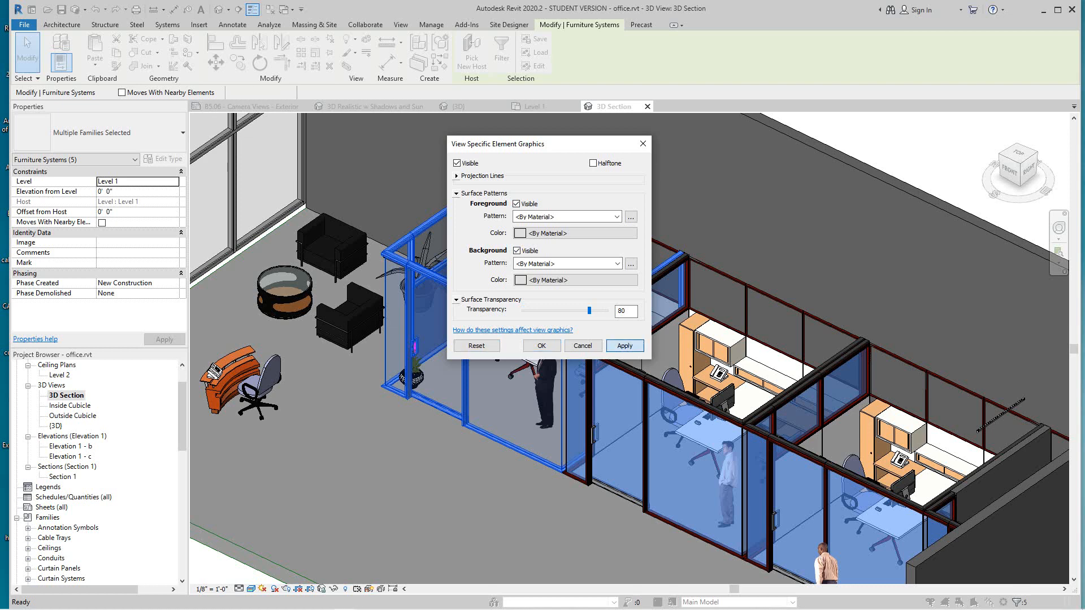
click(542, 346)
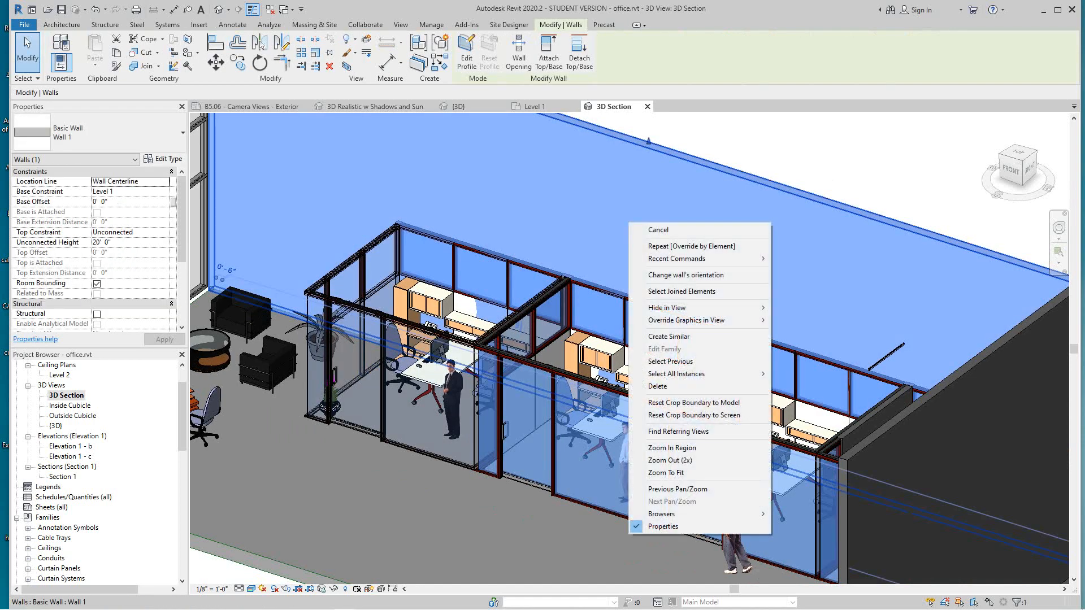
mouse_move(667, 307)
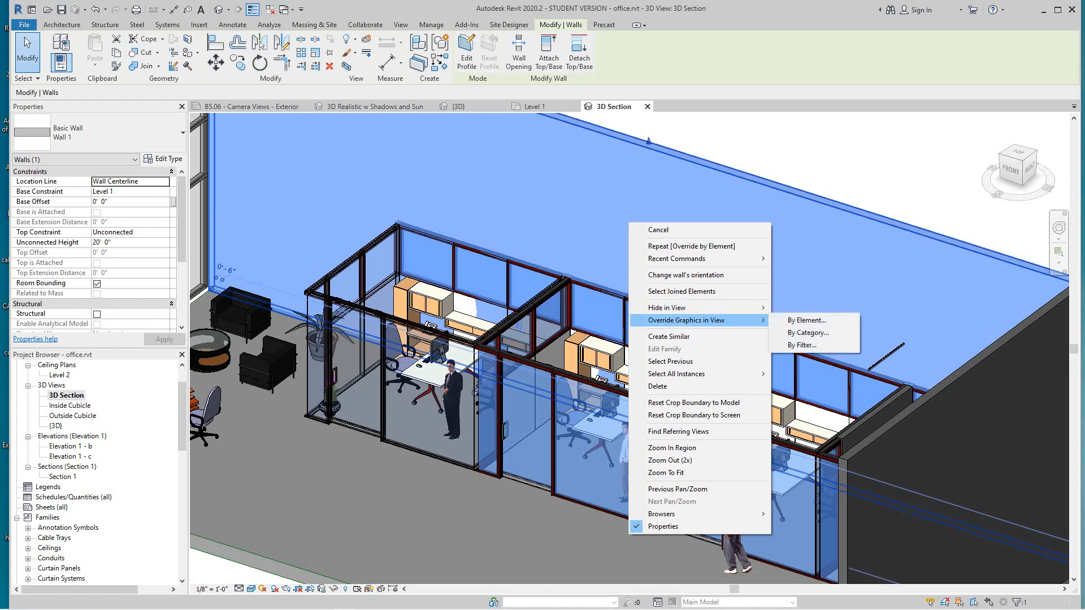
Override the exterior wall by element to 49% surface transparency and accept it
click(806, 320)
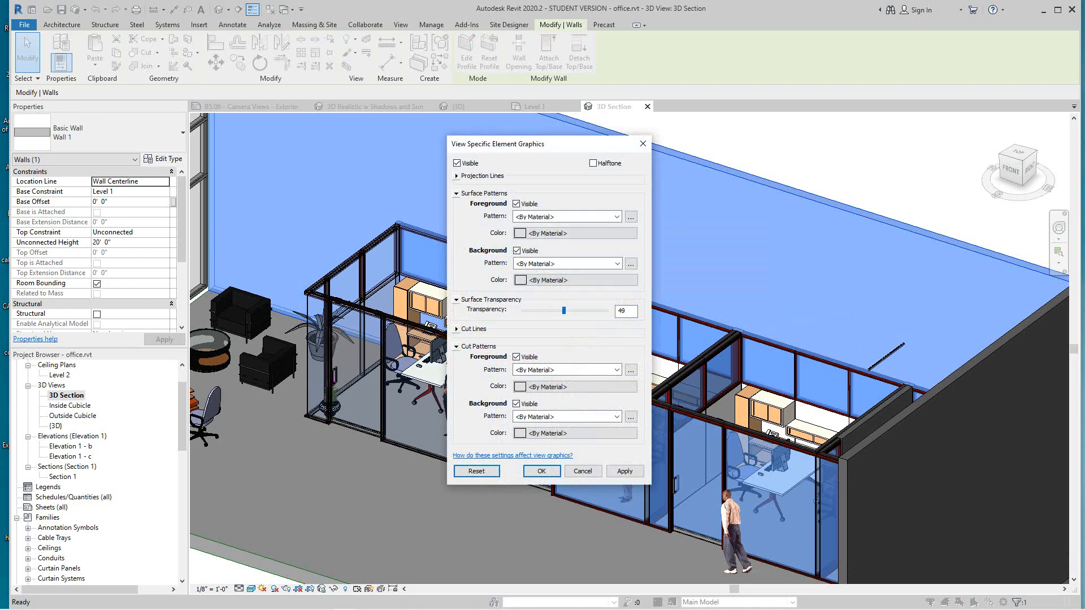
click(624, 472)
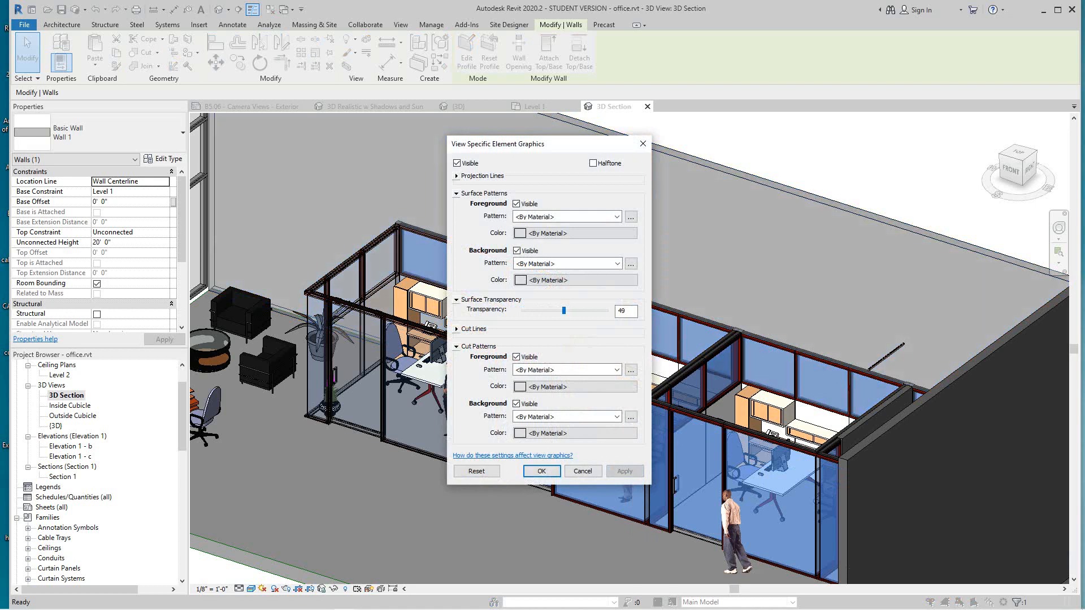
click(541, 471)
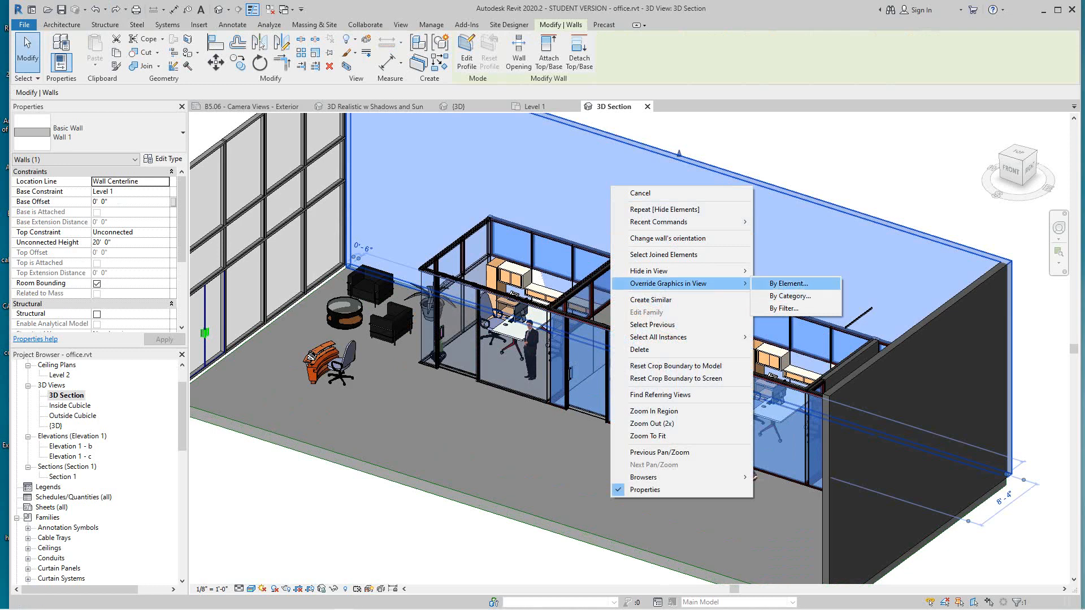
Reset the exterior wall's element override to 0% transparency, making it opaque
click(786, 284)
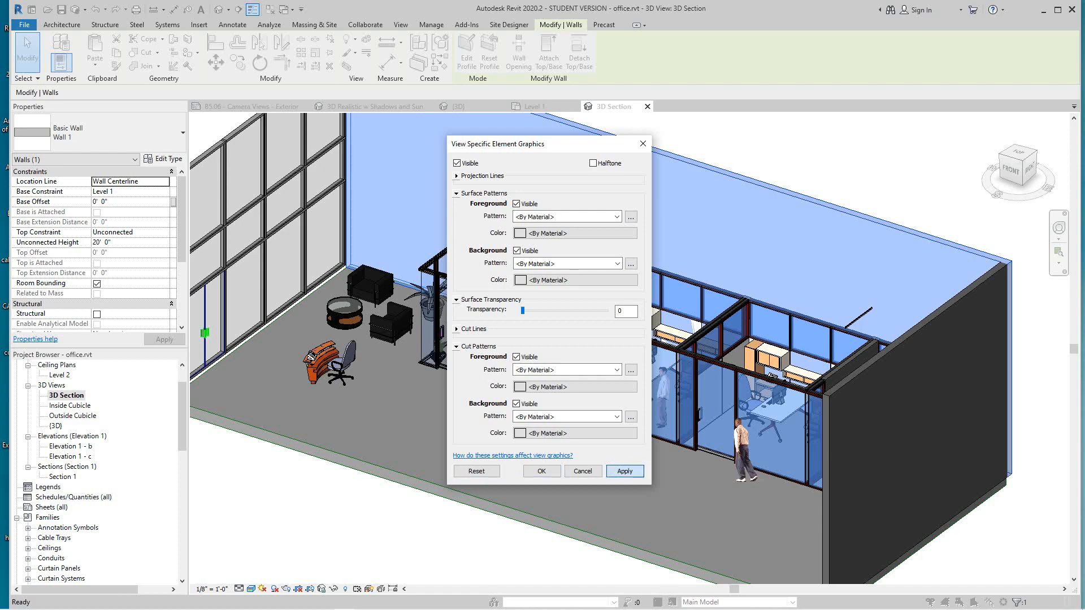
click(540, 472)
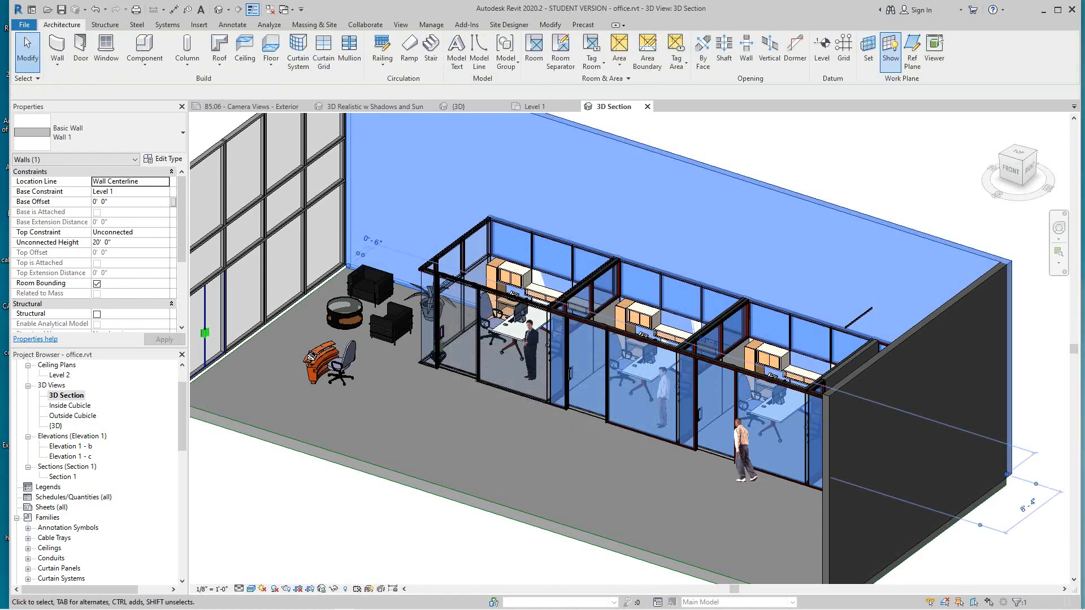